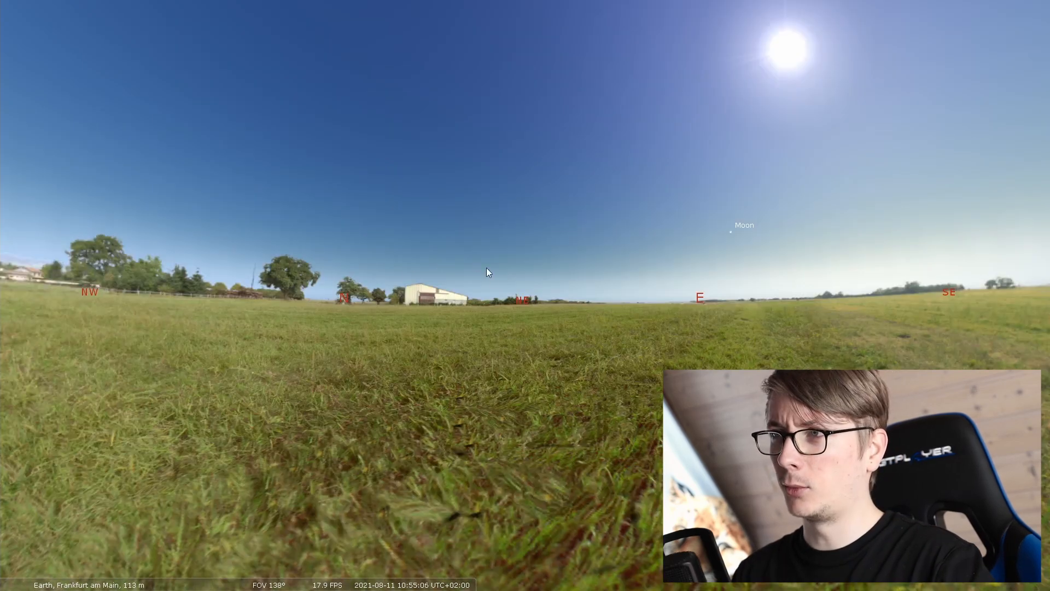
pyautogui.moveTo(584, 432)
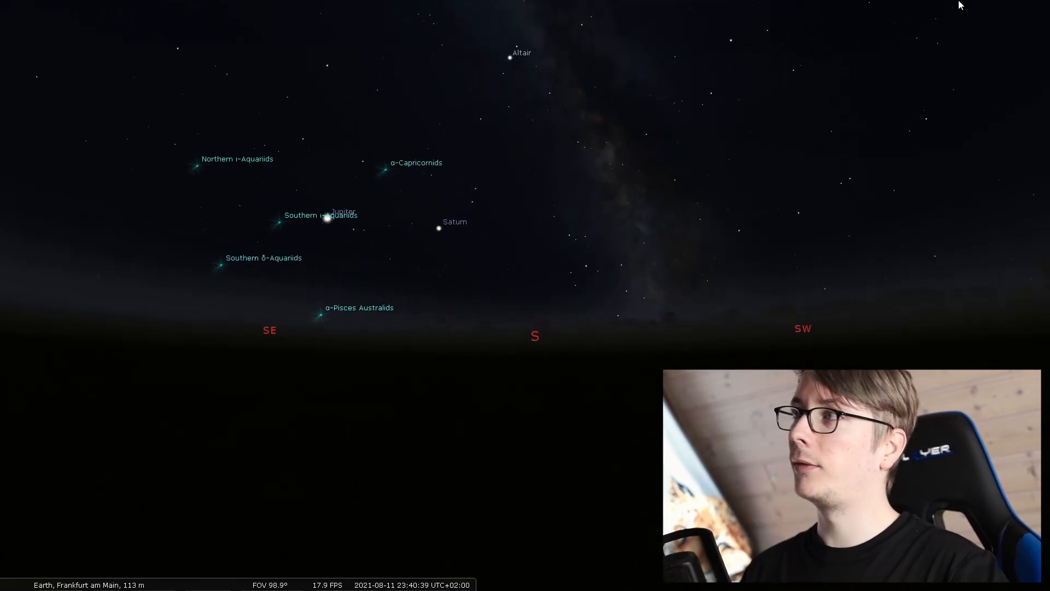
pyautogui.moveTo(929, 155)
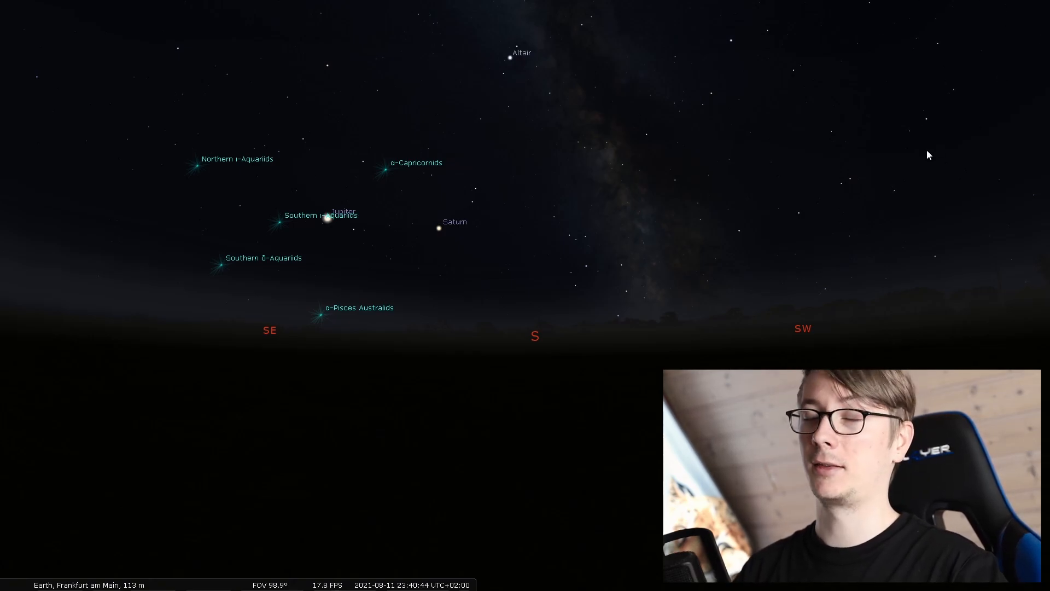
pyautogui.moveTo(547, 468)
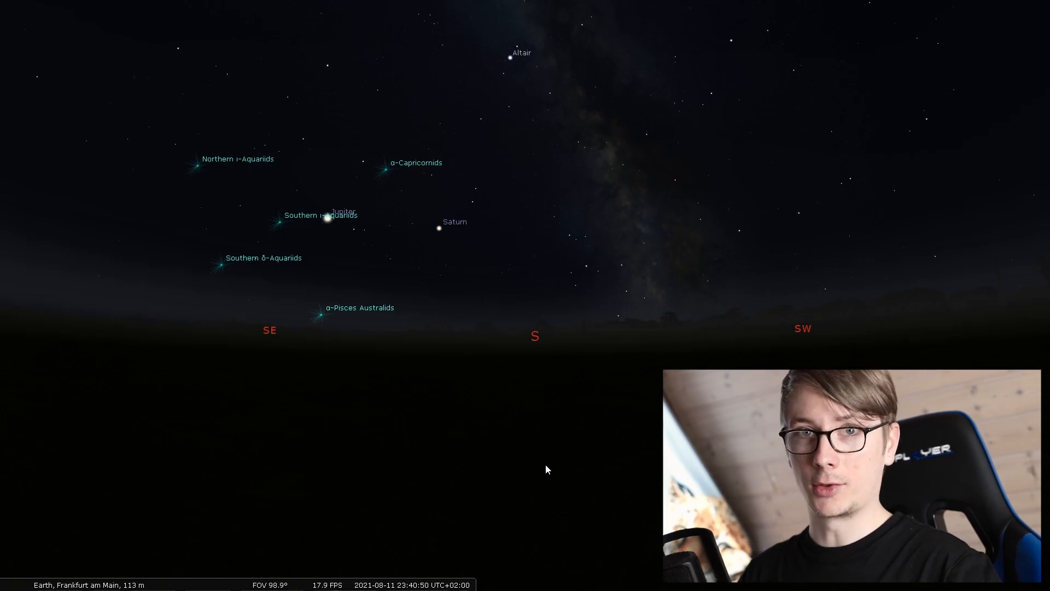
pyautogui.moveTo(18, 470)
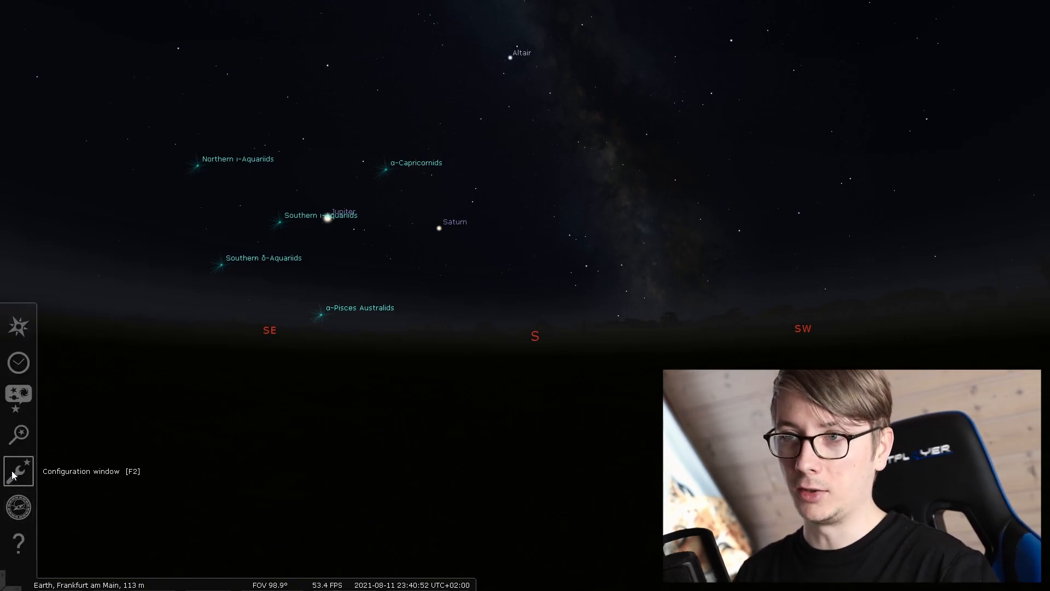
# Tick 'Load at startup' for the Oculars plugin in Configuration's Plugins list
pyautogui.click(18, 471)
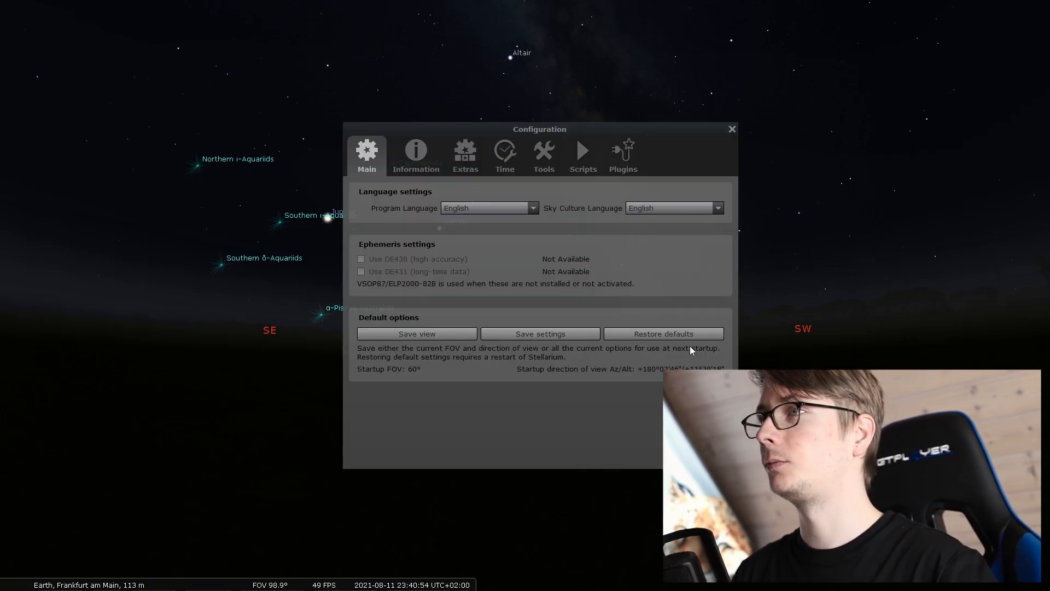
pyautogui.click(621, 154)
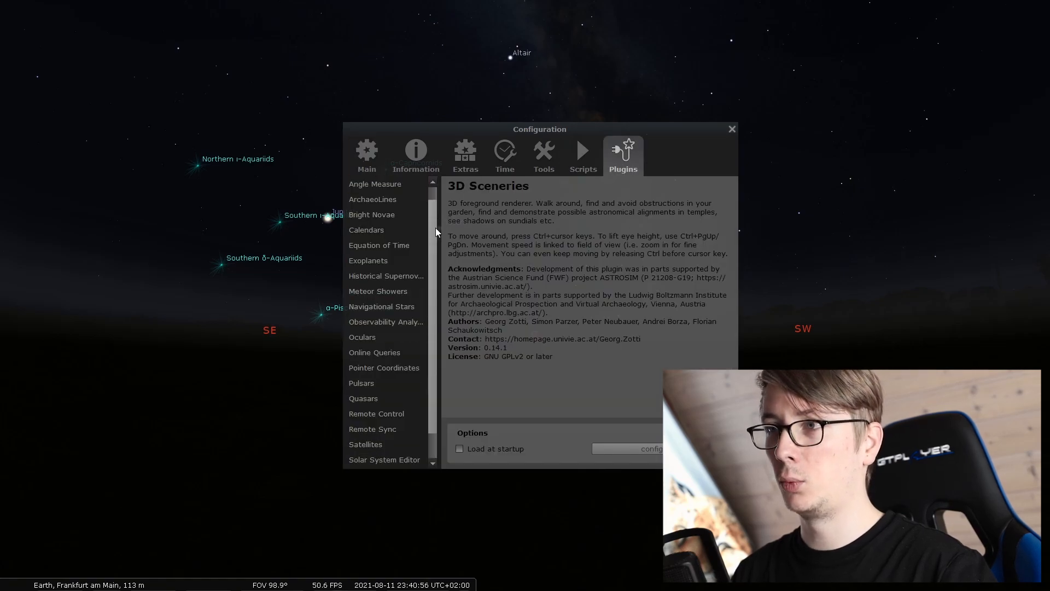
pyautogui.scroll(-3)
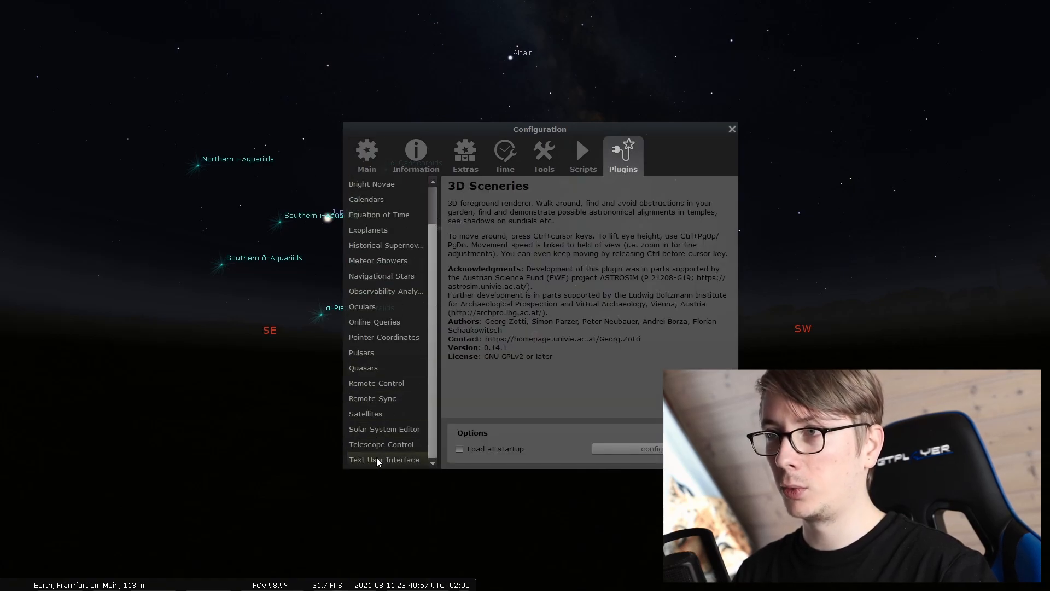
pyautogui.click(361, 306)
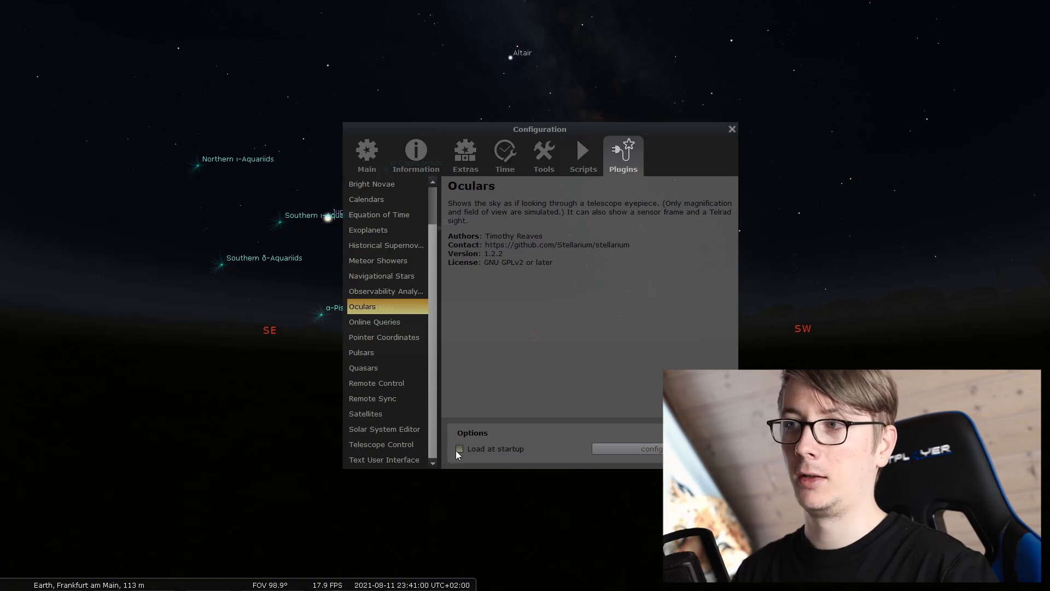
pyautogui.click(459, 448)
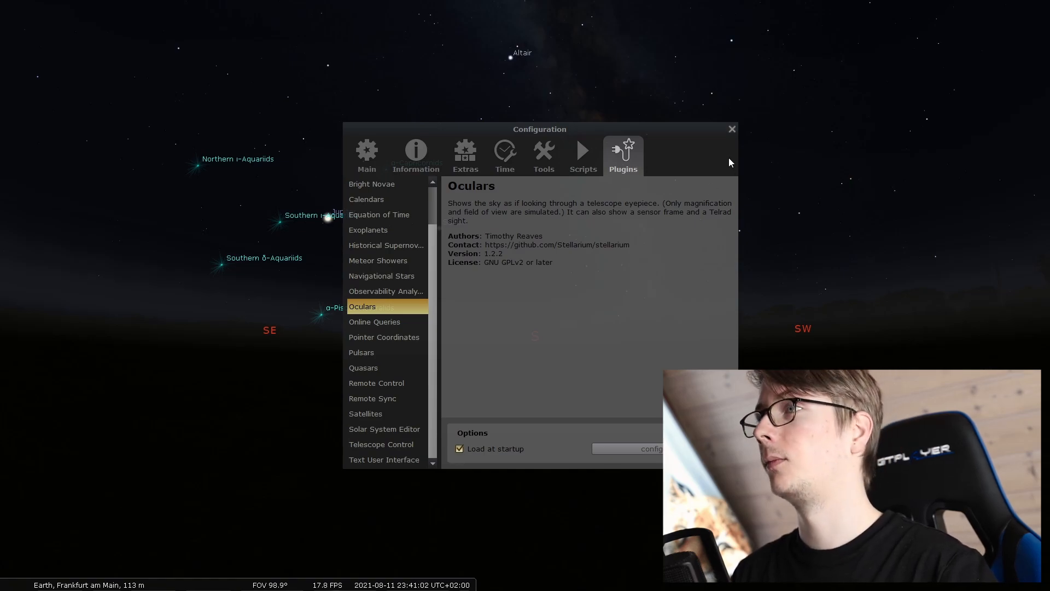
pyautogui.click(731, 128)
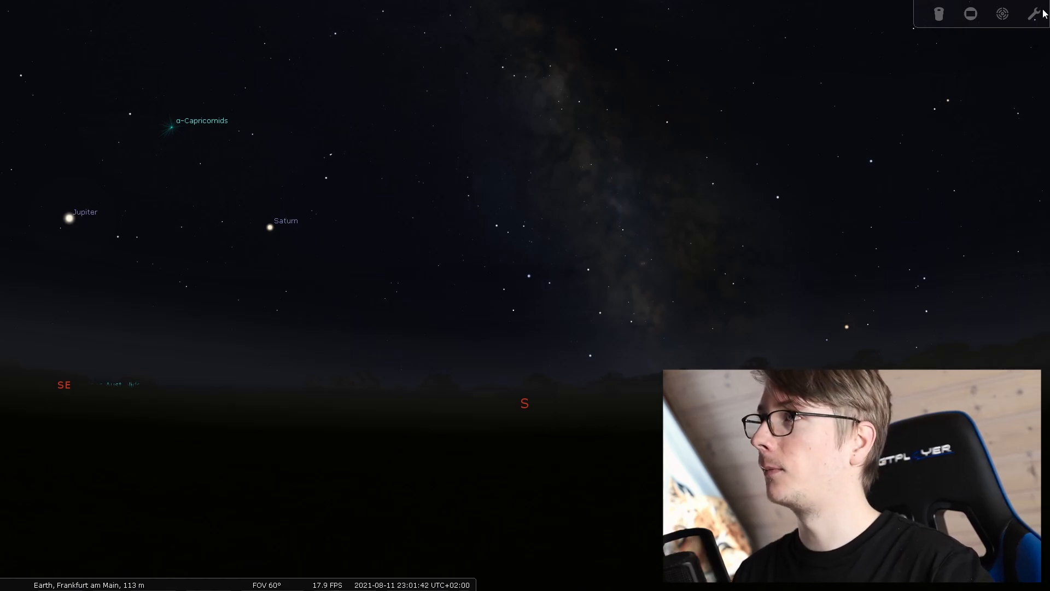
# Open the Oculars settings via the wrench icon in the top-right Oculars toolbar
pyautogui.click(1033, 13)
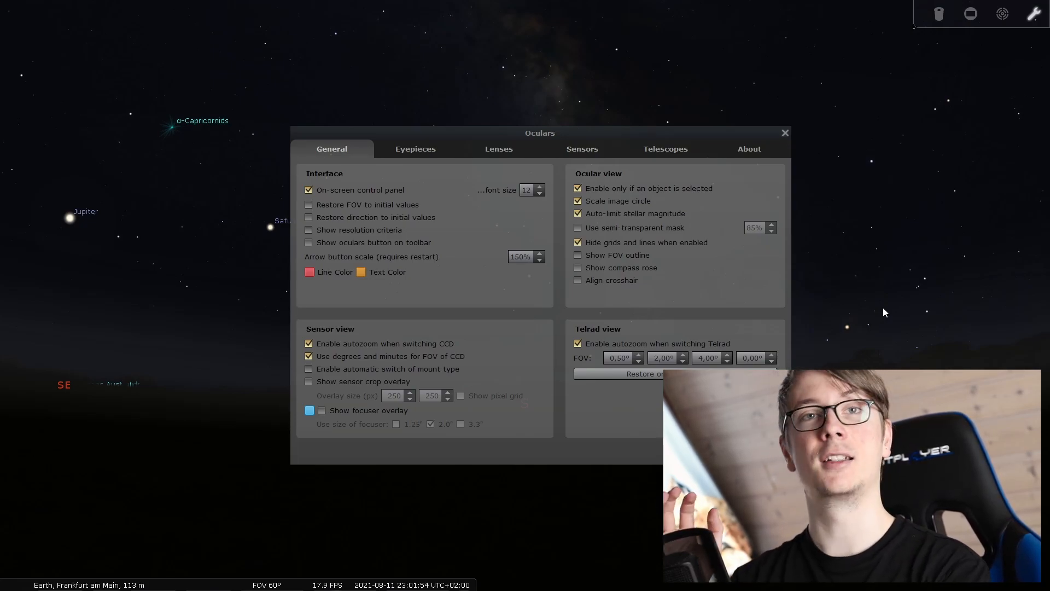
# Delete the Classic SLR sensor, review the telescope list, then close Oculars settings
pyautogui.click(582, 149)
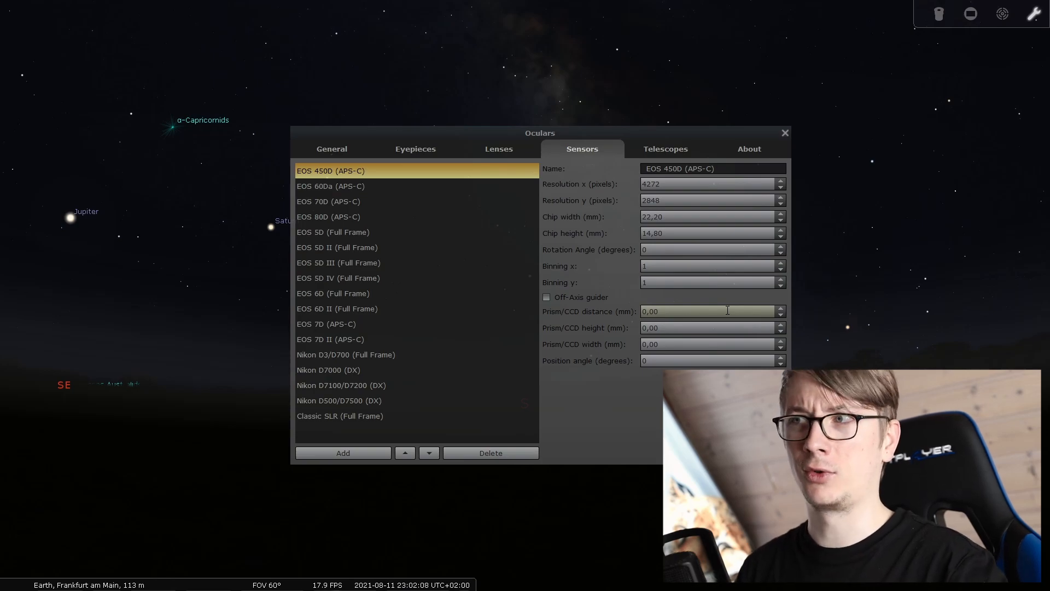
pyautogui.click(489, 453)
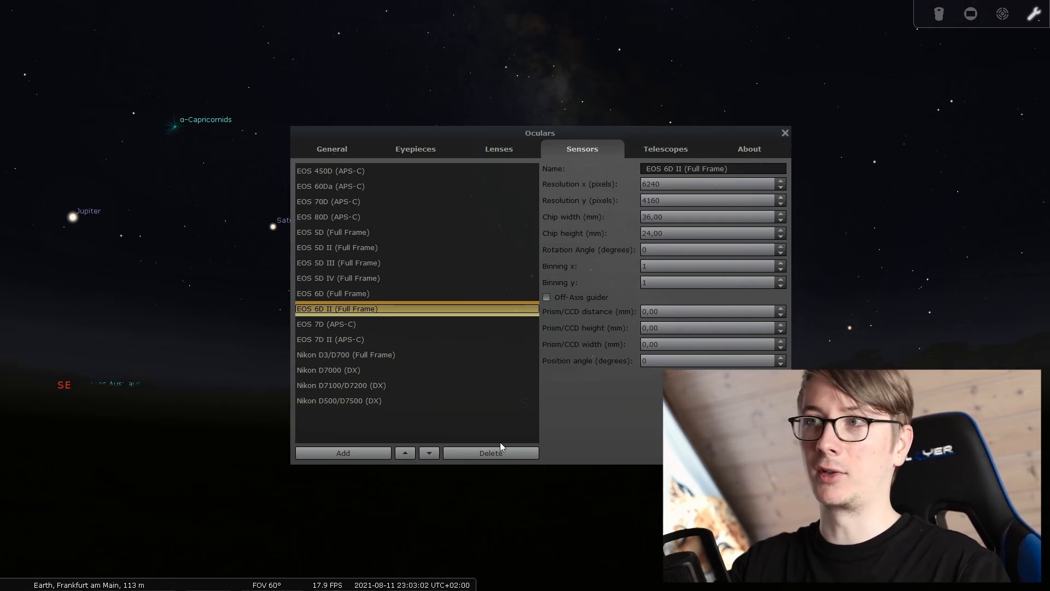
pyautogui.click(665, 148)
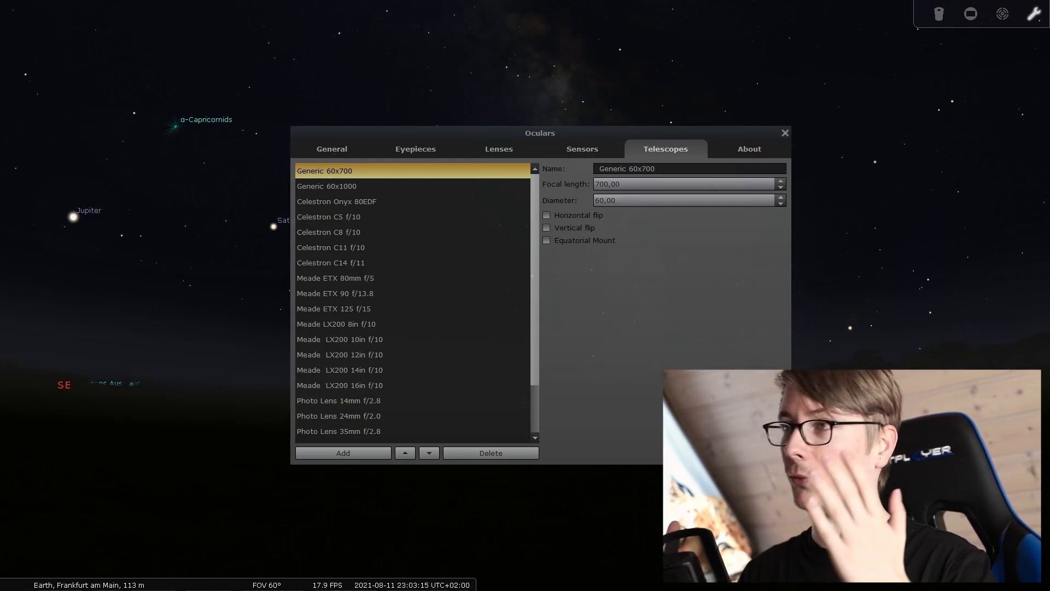
pyautogui.scroll(-3)
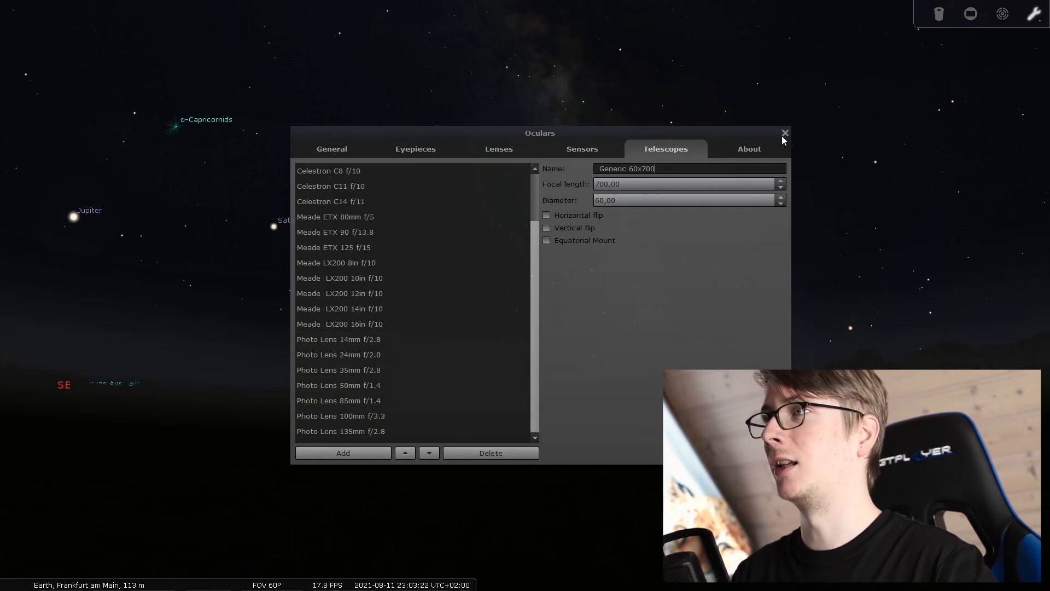
pyautogui.click(783, 134)
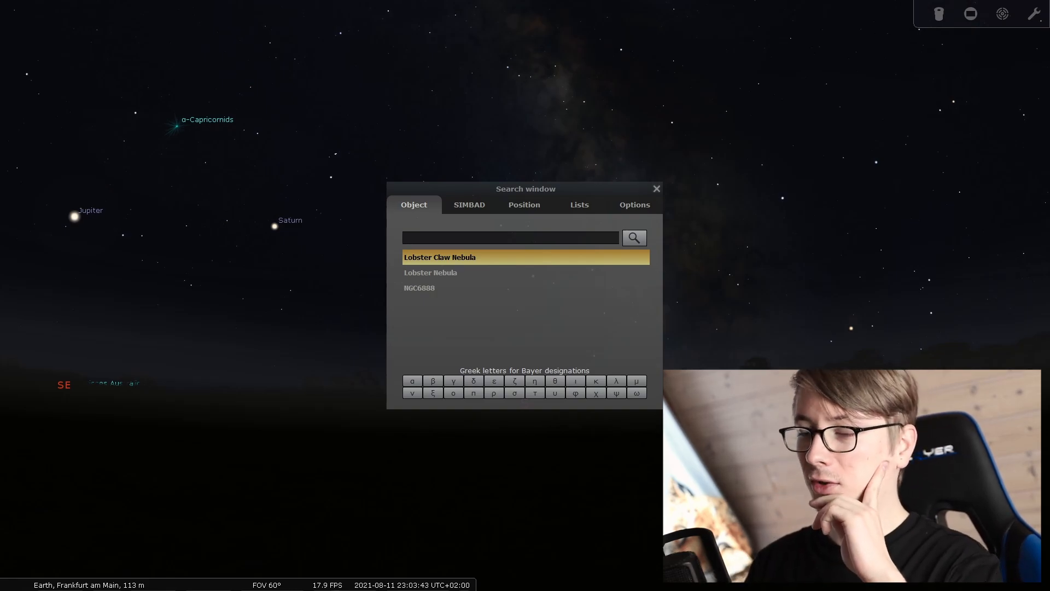
# Search for M31 to centre the Andromeda Galaxy
pyautogui.write('m31')
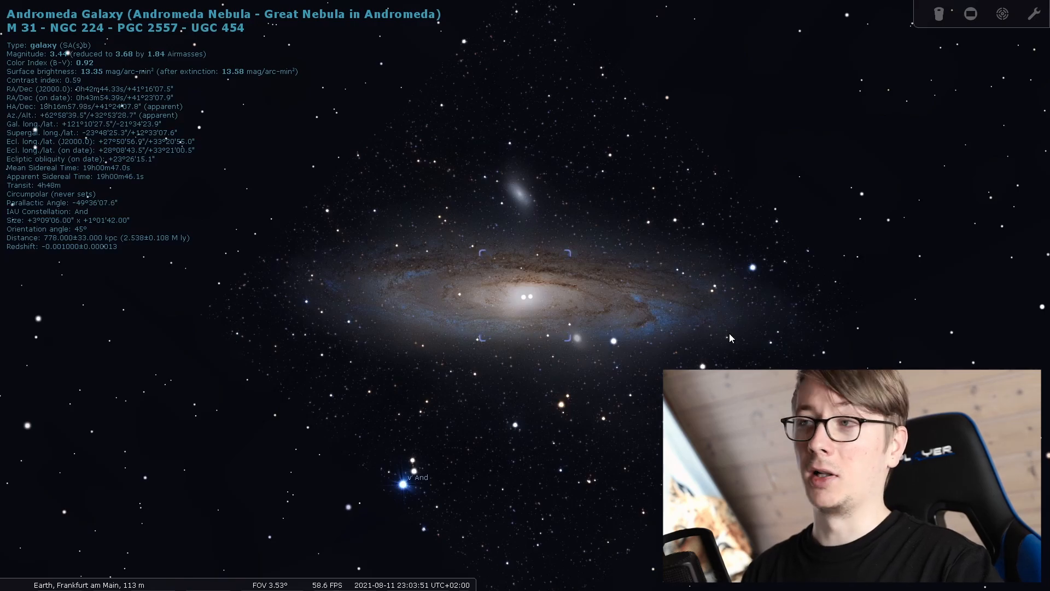
pyautogui.moveTo(938, 105)
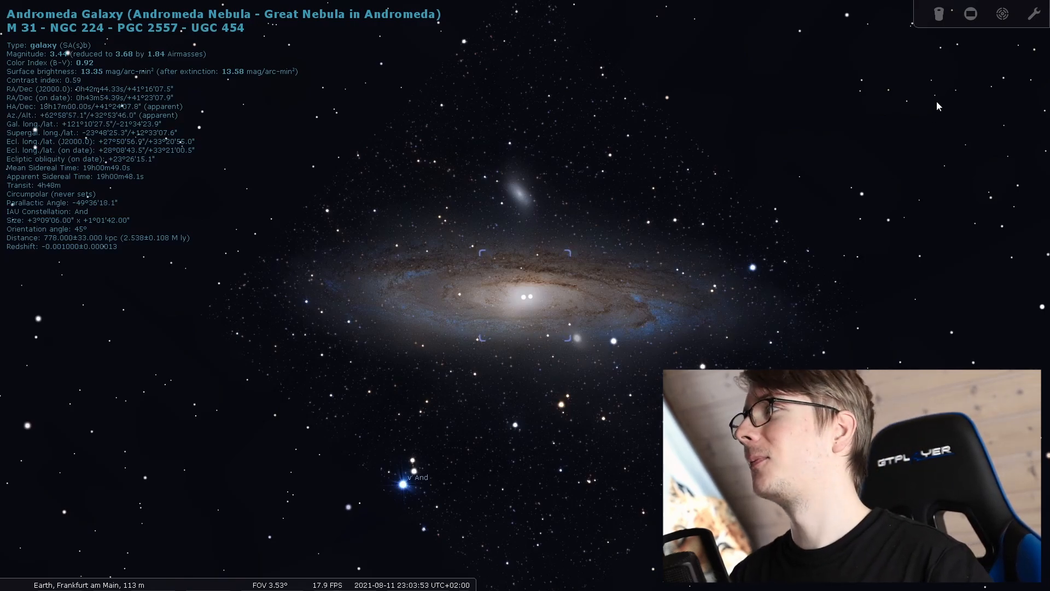
pyautogui.moveTo(972, 30)
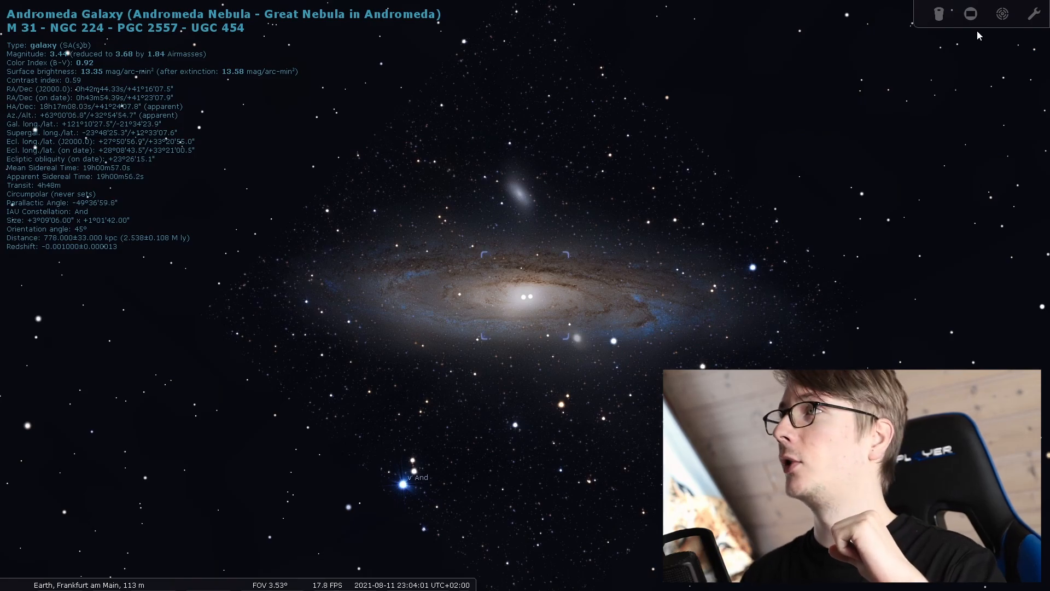
# Show the sensor frame over Andromeda and step back to the Nikon D3/D700 sensor
pyautogui.click(970, 13)
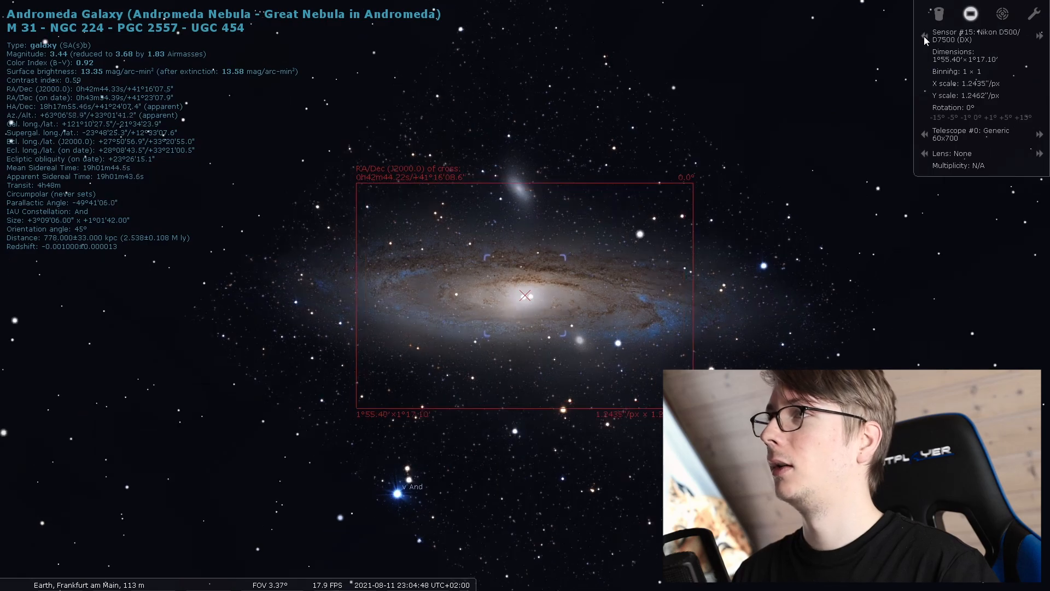
pyautogui.click(924, 36)
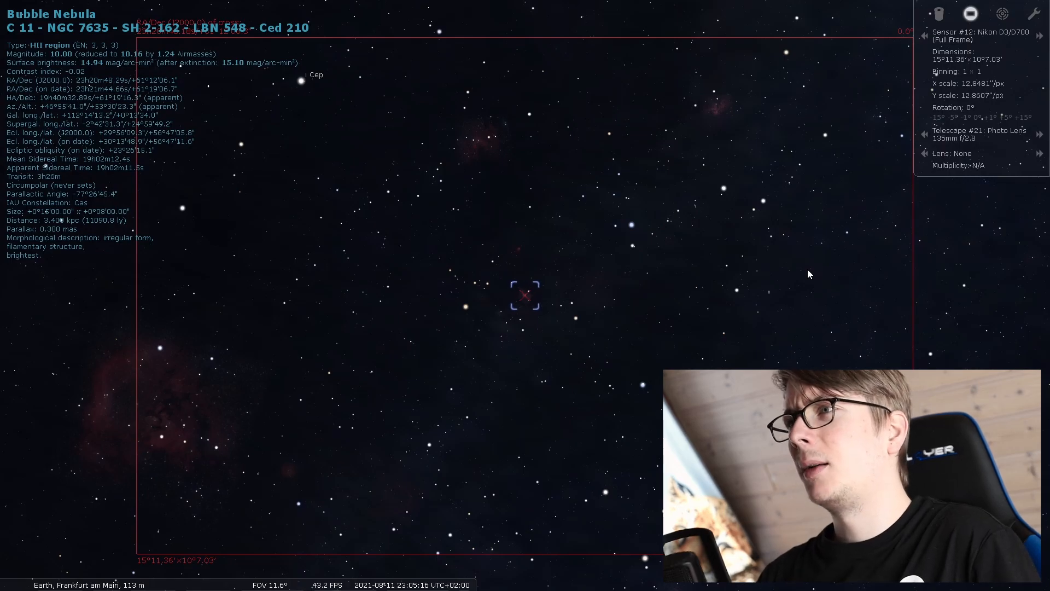
# Select the Bubble Nebula and frame it with Telescope #0 Generic 60x700
pyautogui.scroll(3)
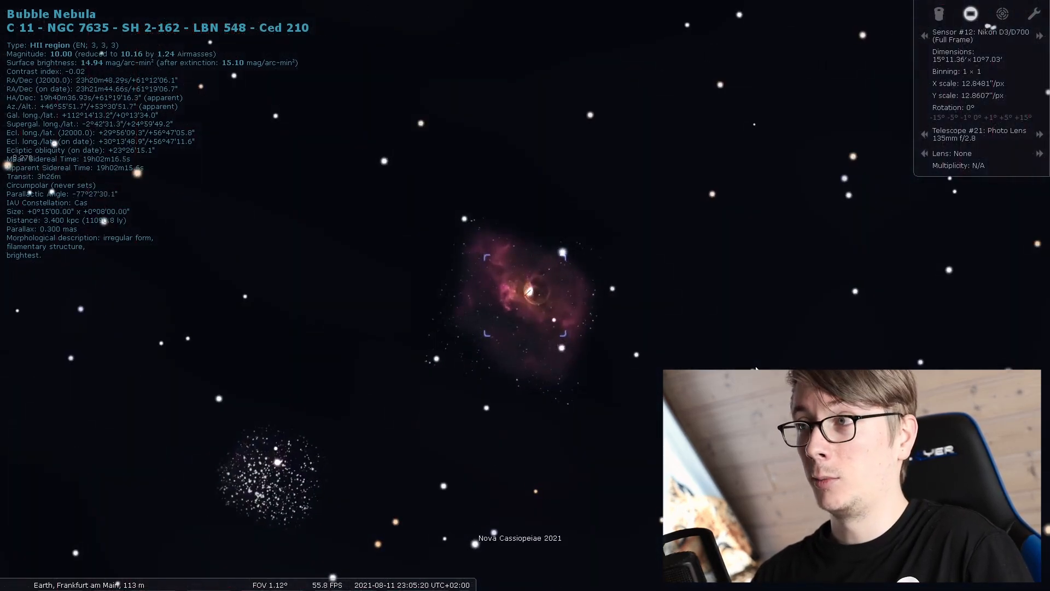
pyautogui.scroll(-3)
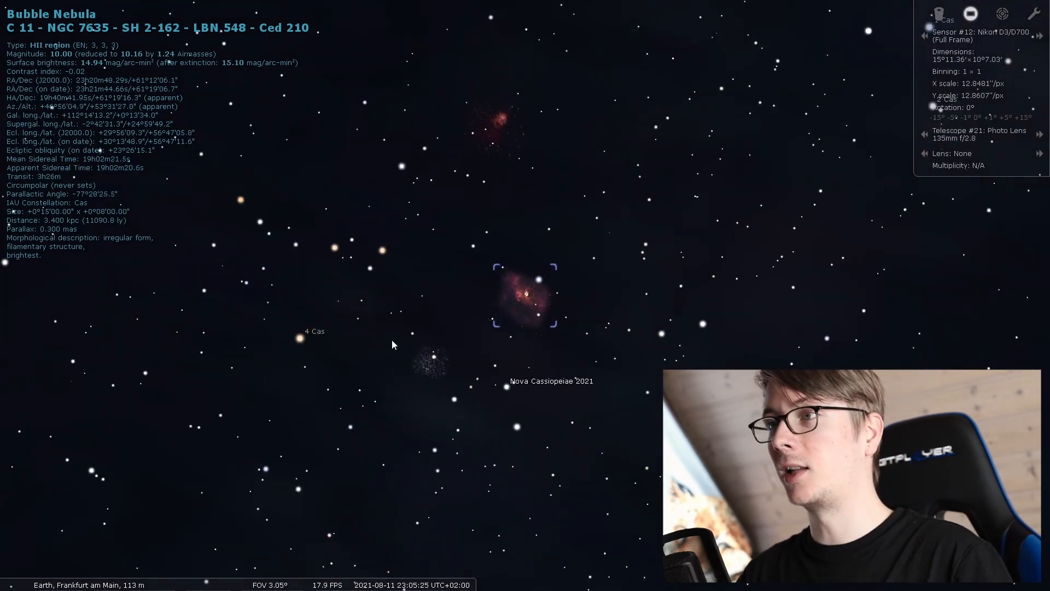
pyautogui.moveTo(509, 150)
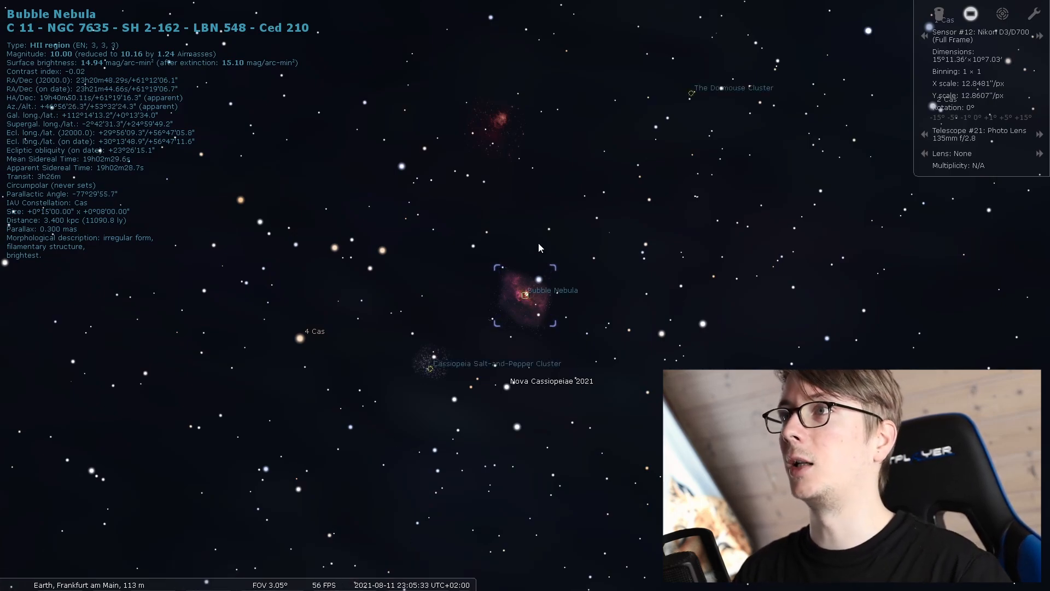
pyautogui.click(498, 124)
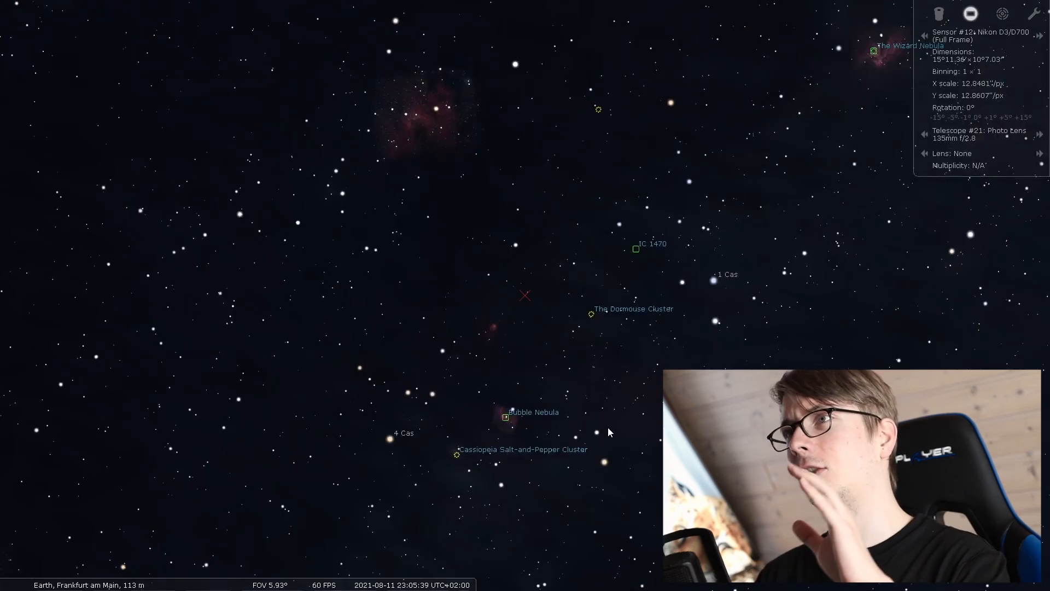
pyautogui.click(506, 417)
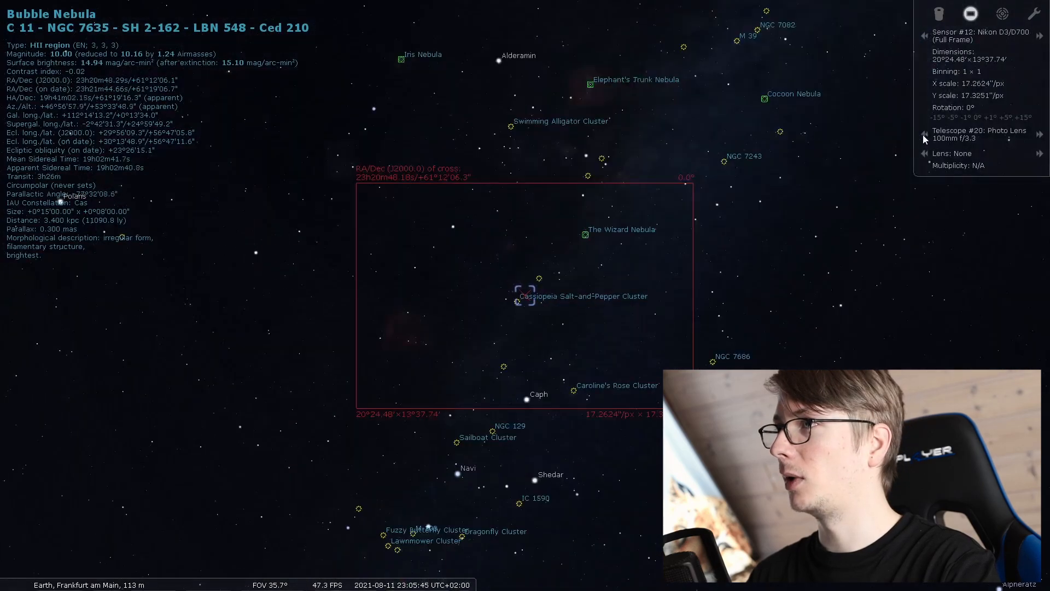
pyautogui.scroll(-3)
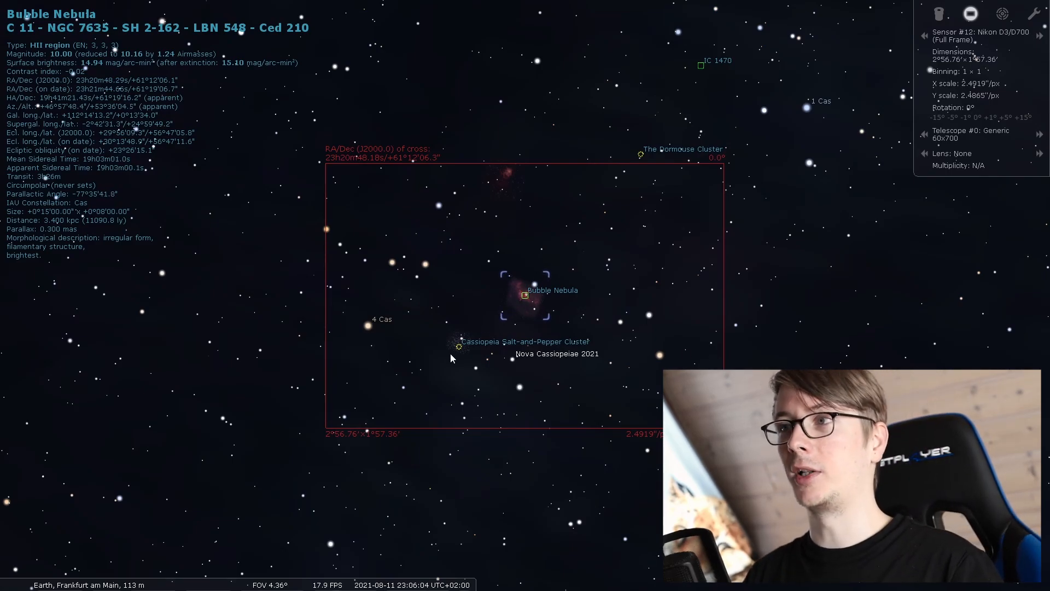
pyautogui.moveTo(647, 157)
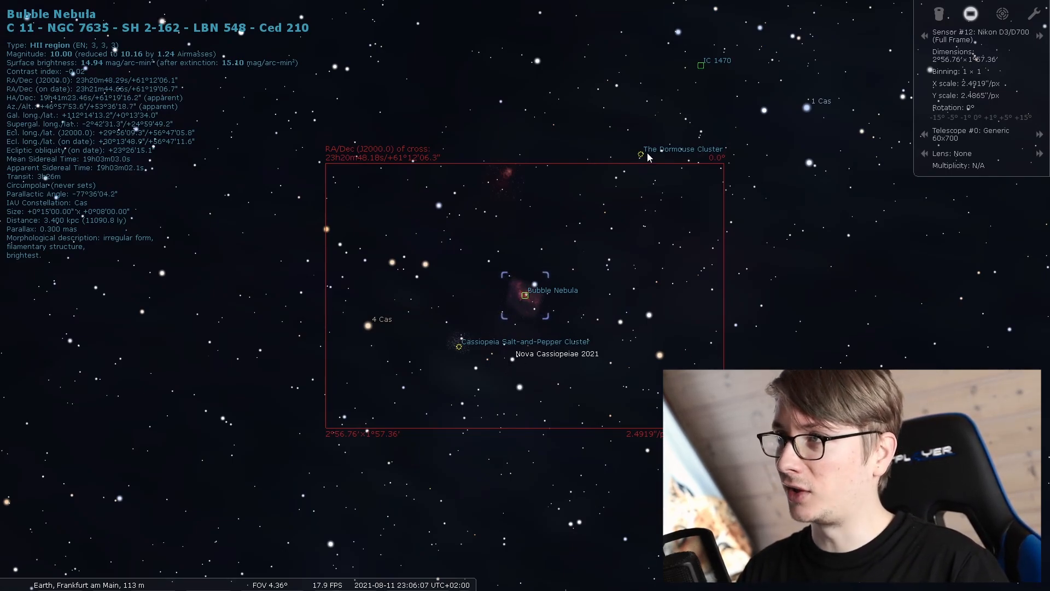
pyautogui.moveTo(549, 427)
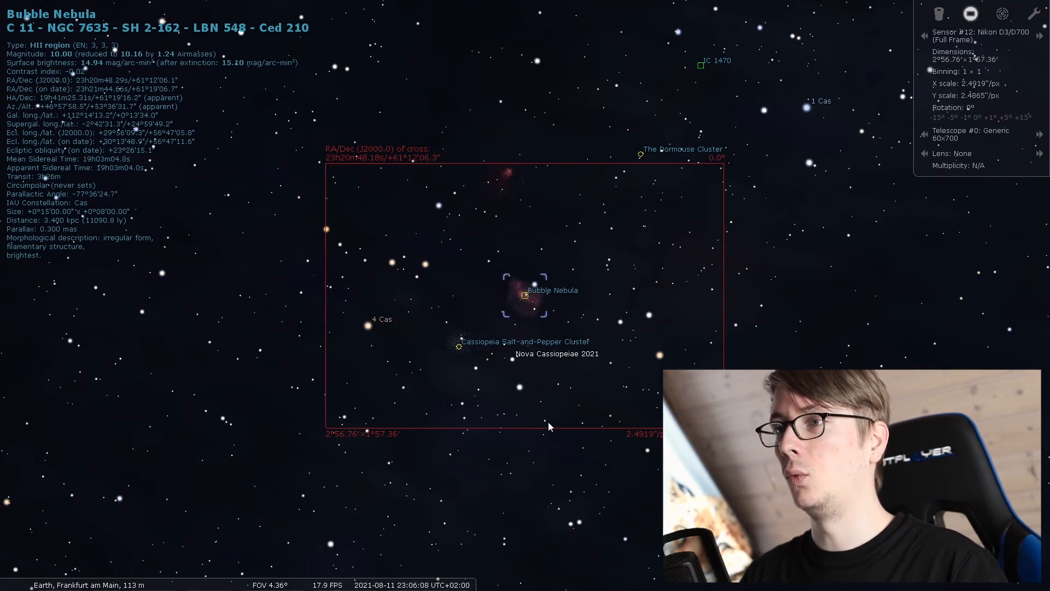
pyautogui.moveTo(654, 269)
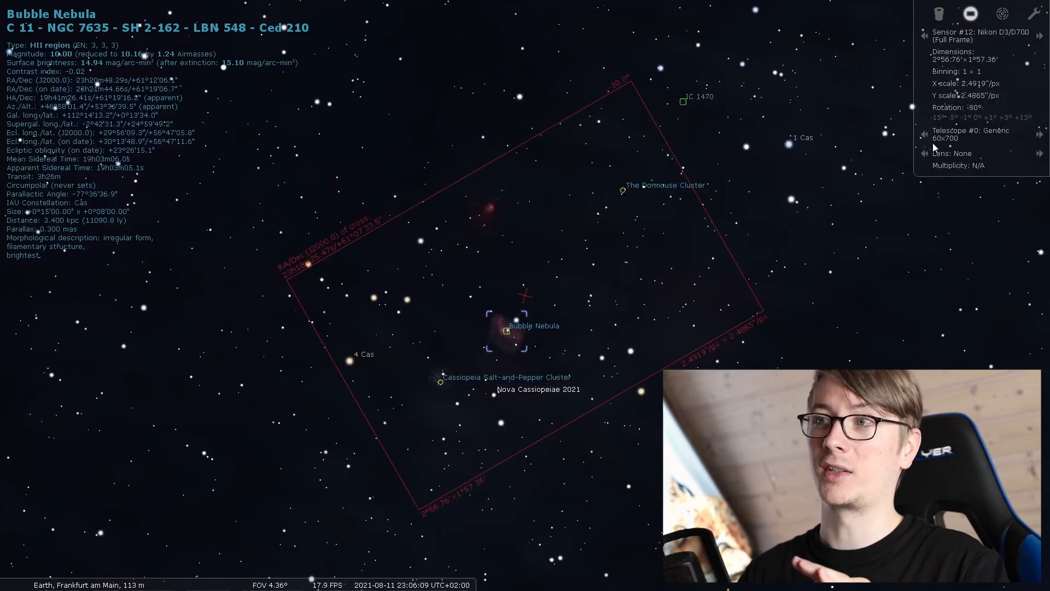
pyautogui.moveTo(803, 246)
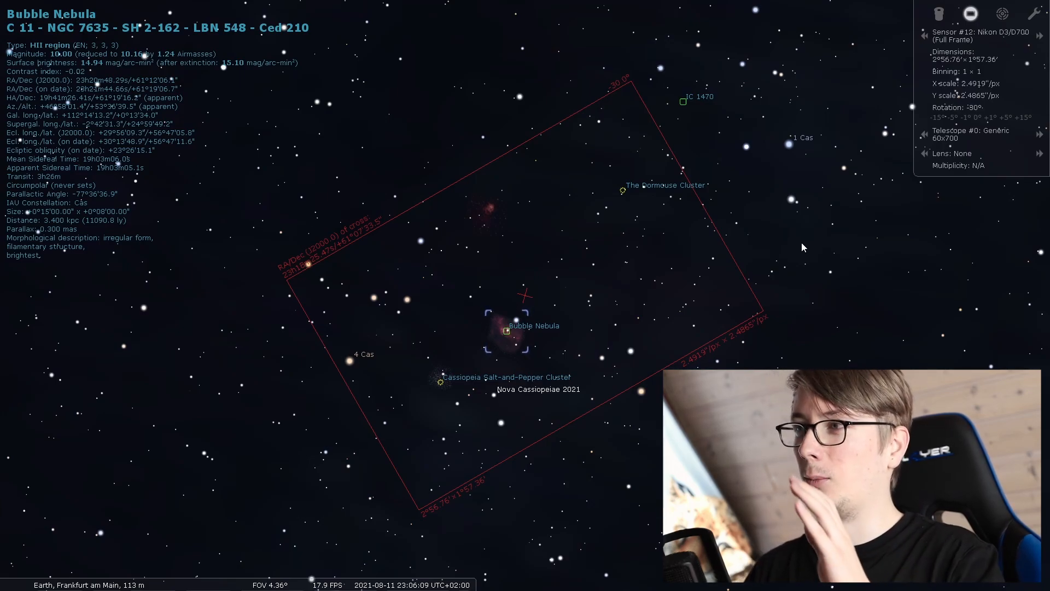
pyautogui.moveTo(593, 253)
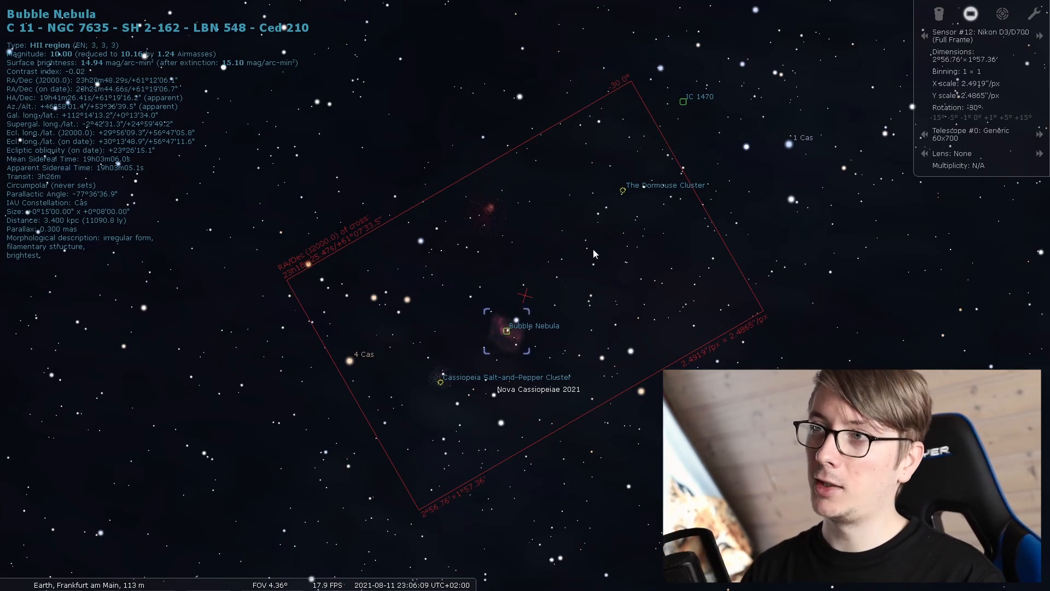
pyautogui.moveTo(561, 165)
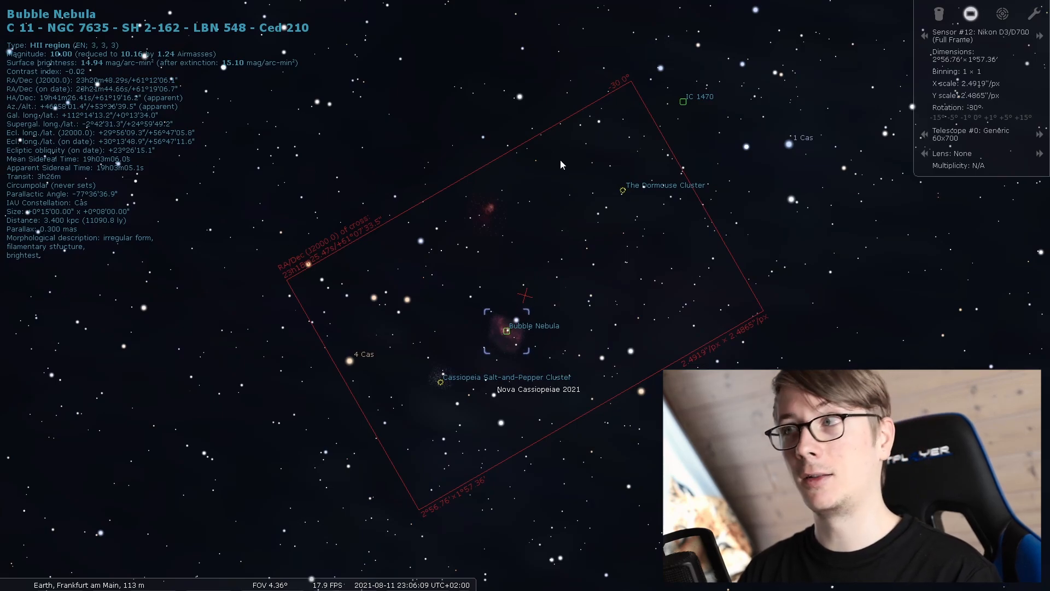
pyautogui.moveTo(299, 422)
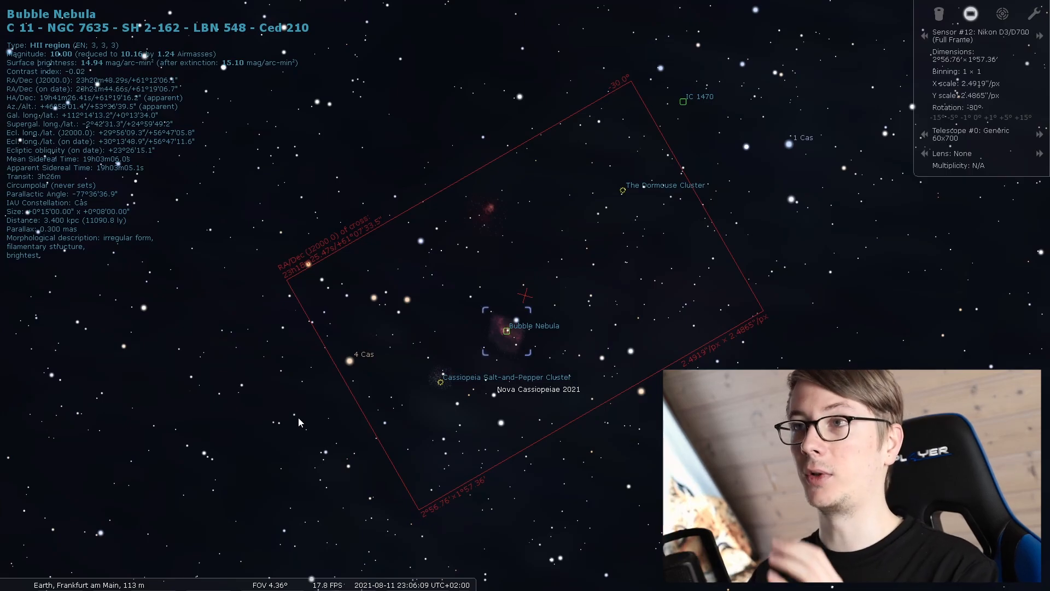
pyautogui.moveTo(676, 167)
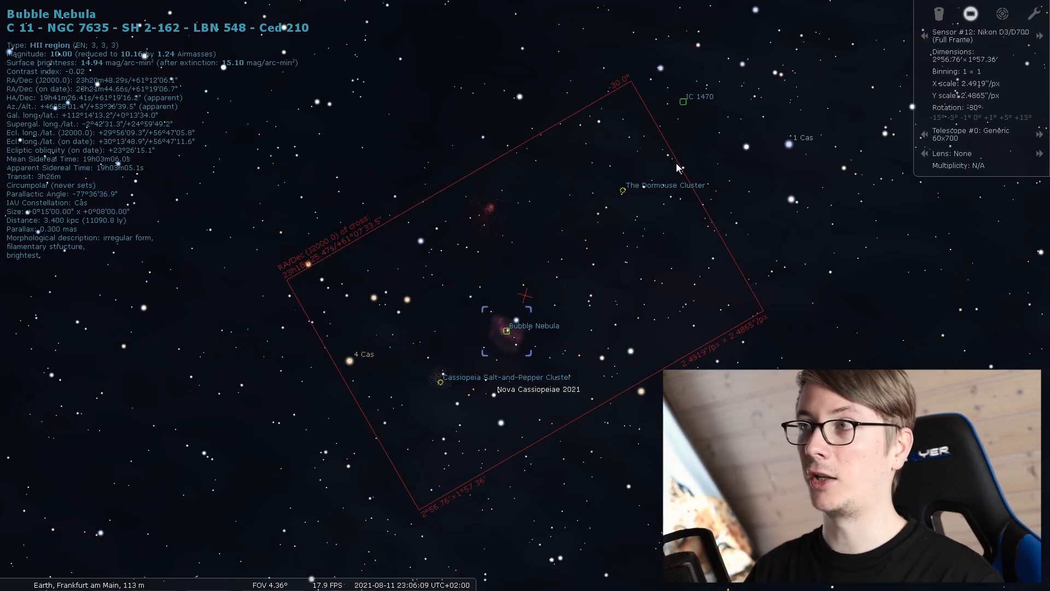
pyautogui.moveTo(684, 195)
pyautogui.write('l')
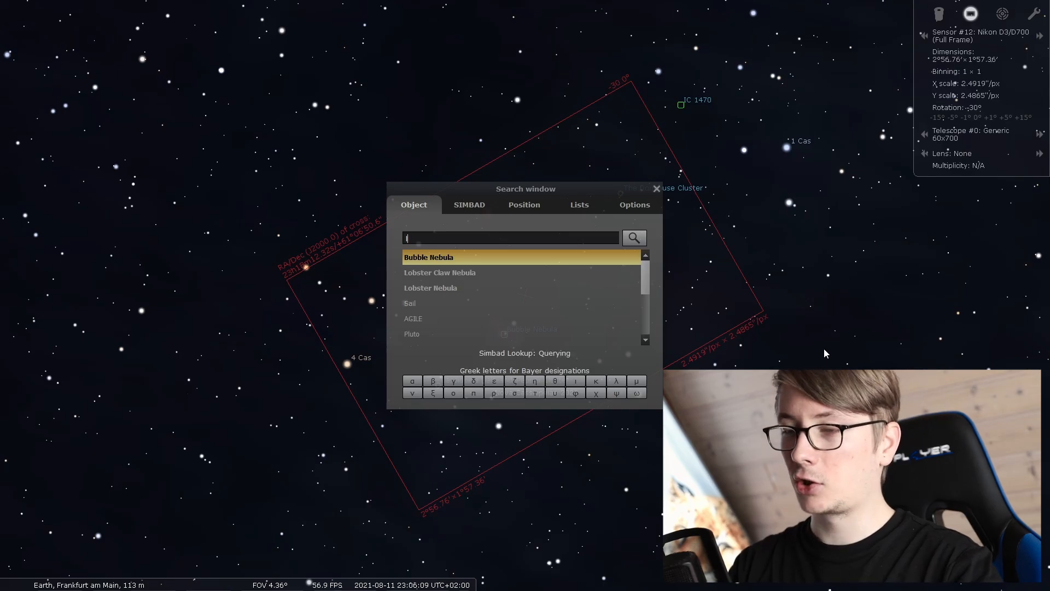
# Choose Lobster Claw Nebula from the search results
pyautogui.click(440, 271)
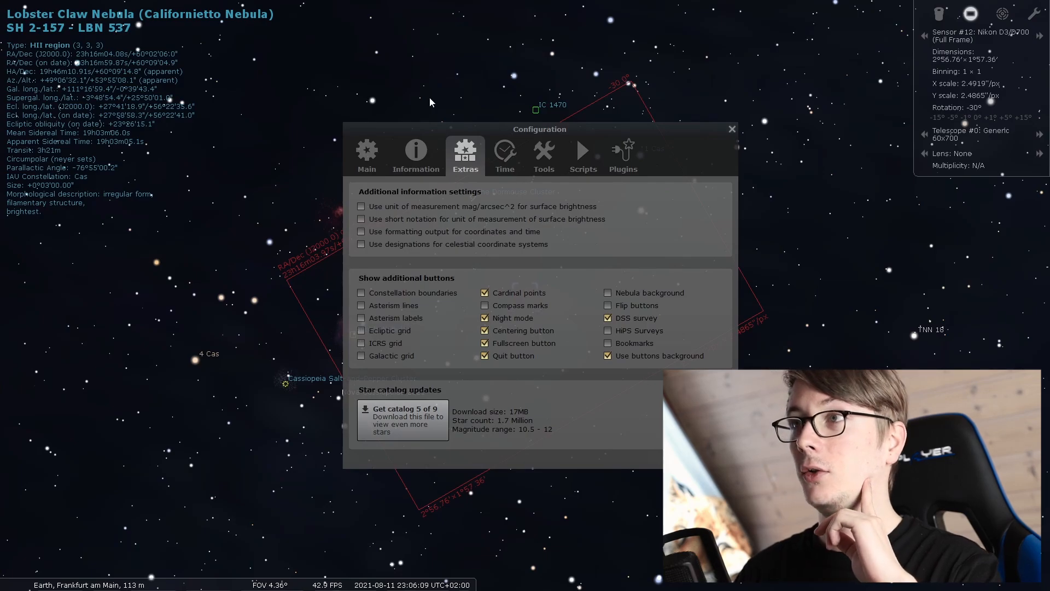
pyautogui.moveTo(611, 253)
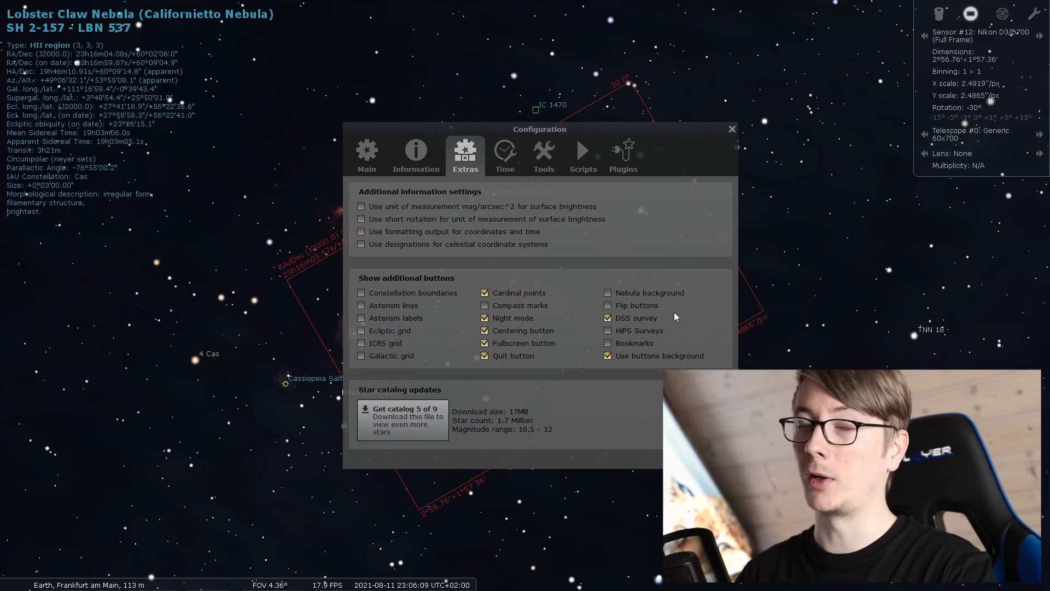
# Enable the DSS survey button under Extras and close Configuration
pyautogui.click(731, 128)
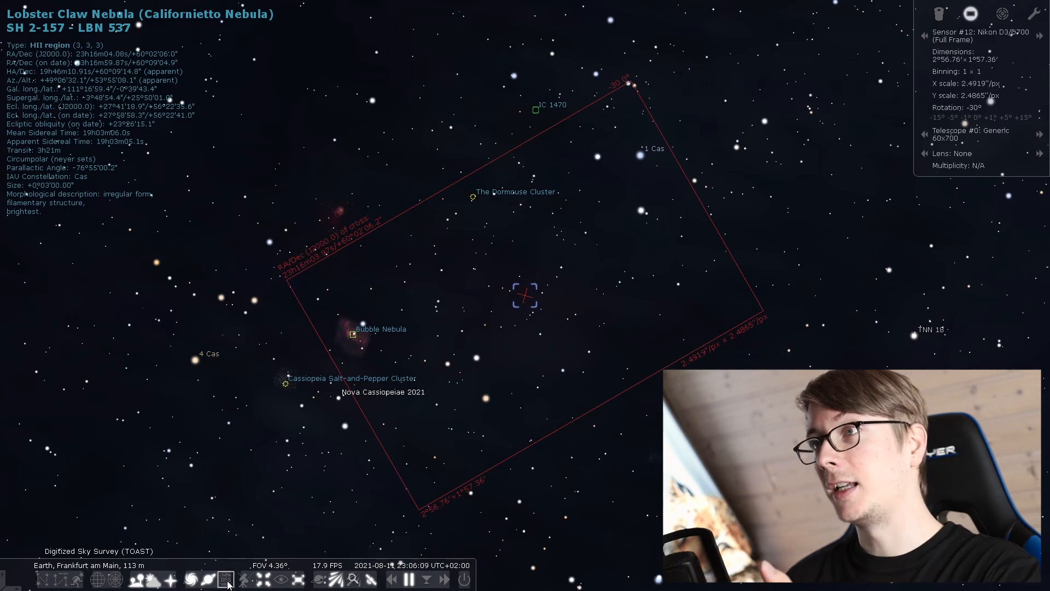
# Turn on the Digitized Sky Survey background and zoom with the mouse wheel
pyautogui.click(225, 579)
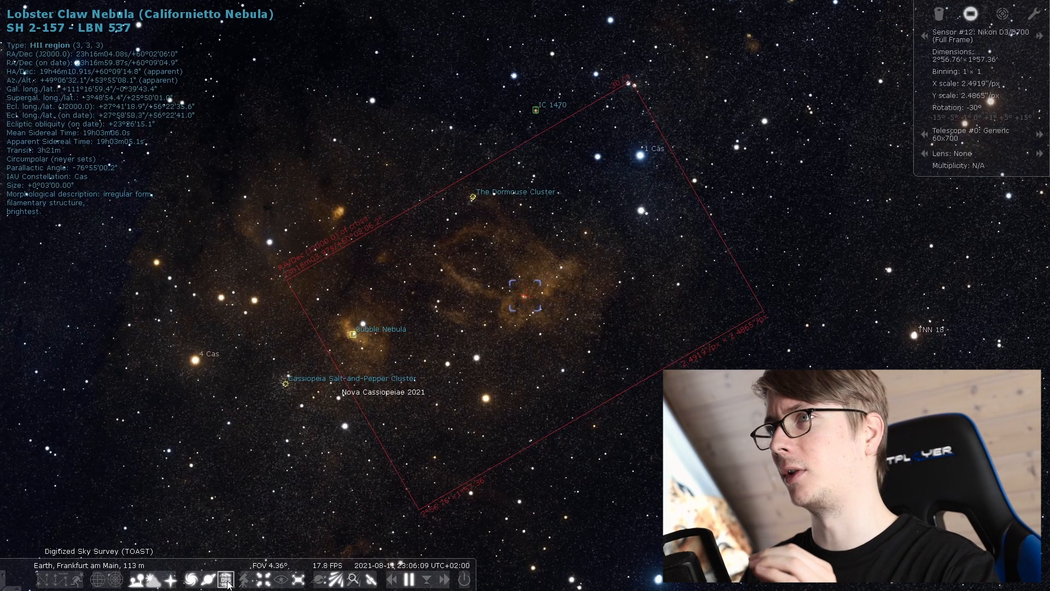
pyautogui.scroll(-3)
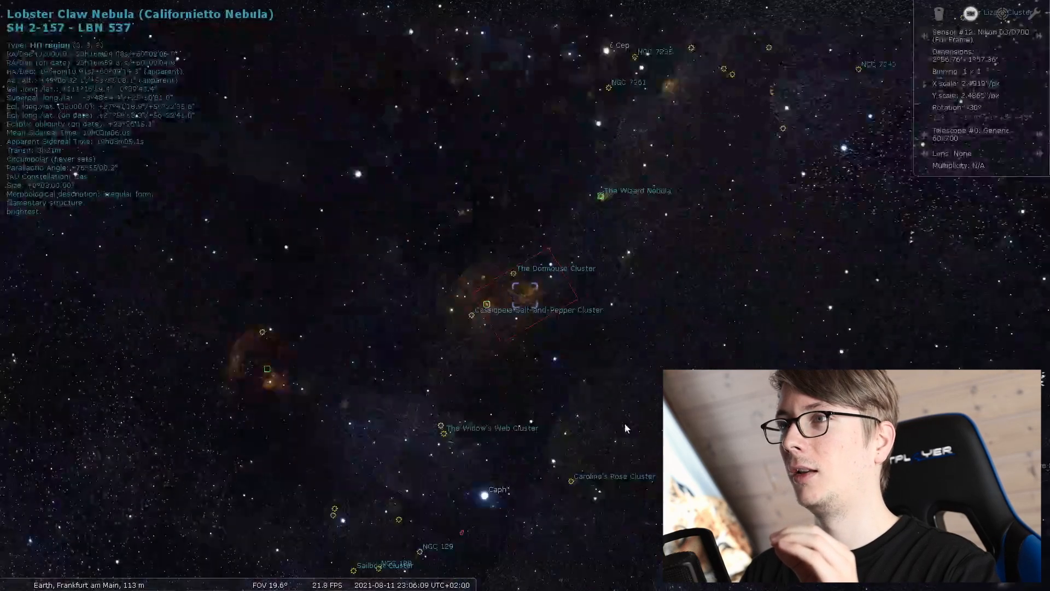
pyautogui.scroll(-3)
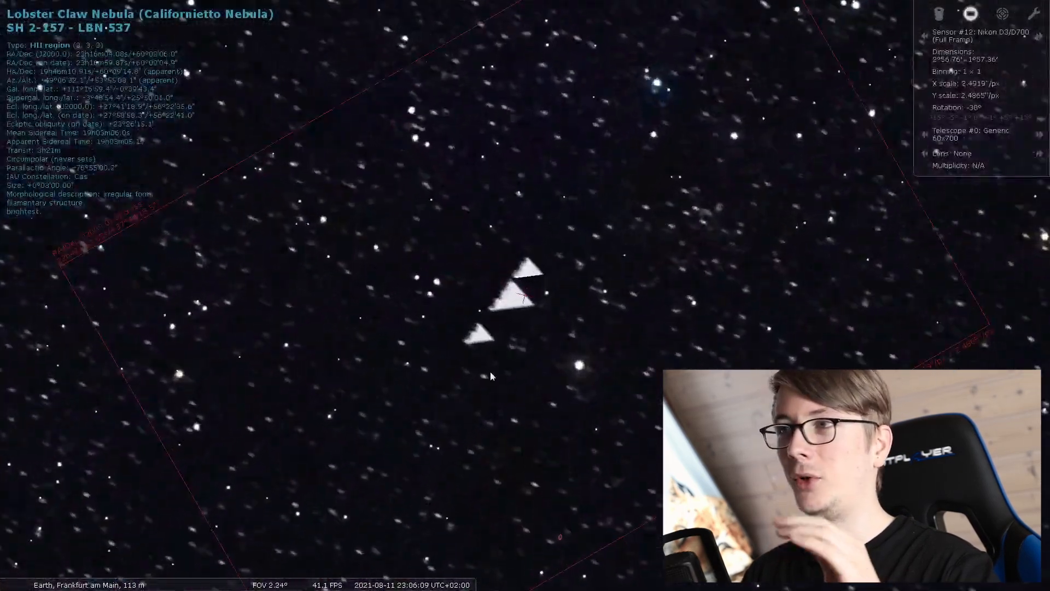
pyautogui.scroll(-3)
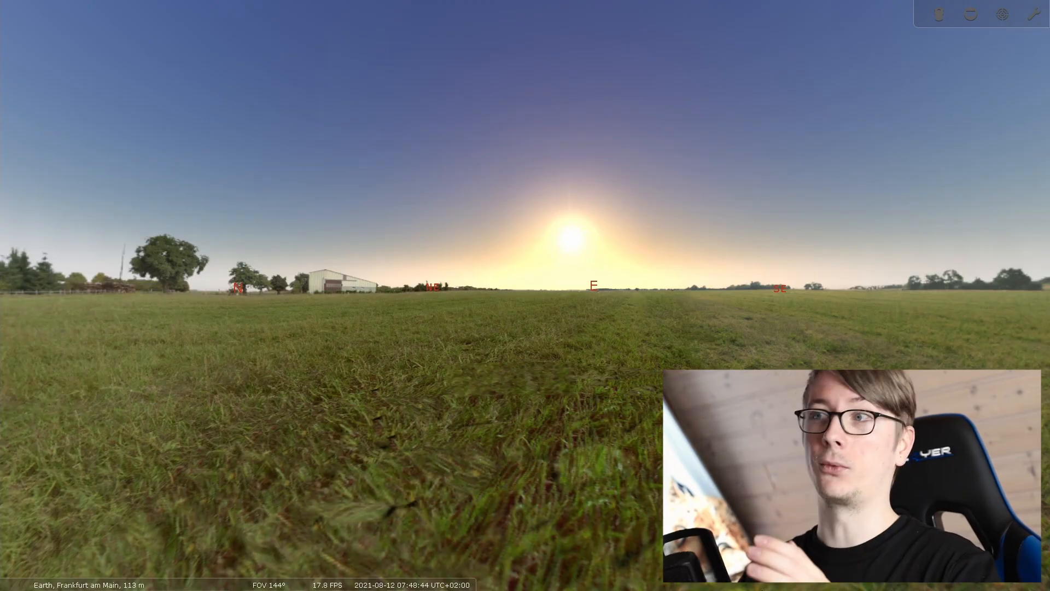
pyautogui.moveTo(18, 395)
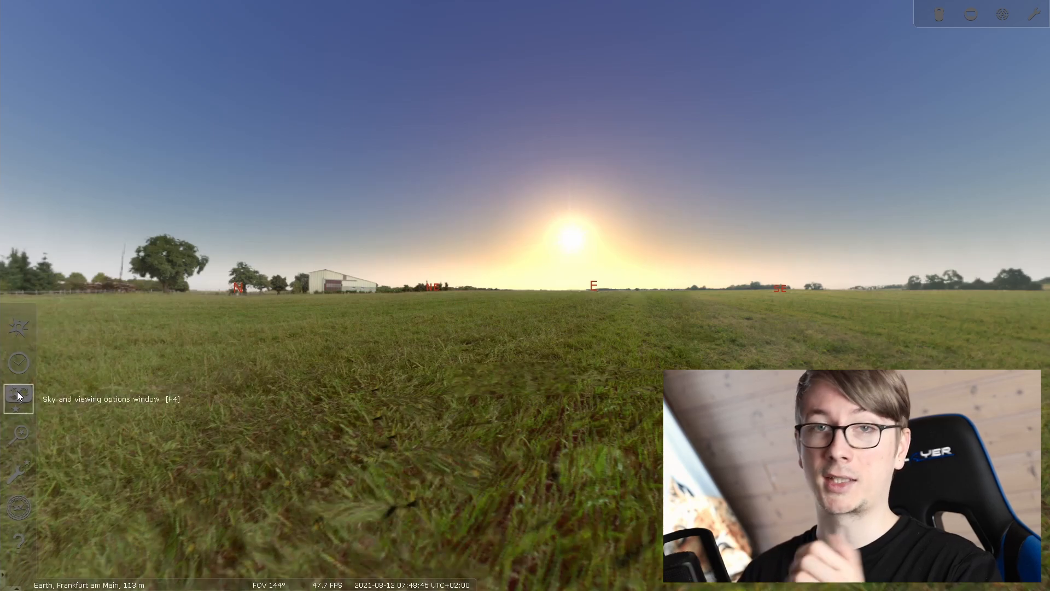
# Pick the Trees landscape in the sky and viewing options window
pyautogui.click(18, 395)
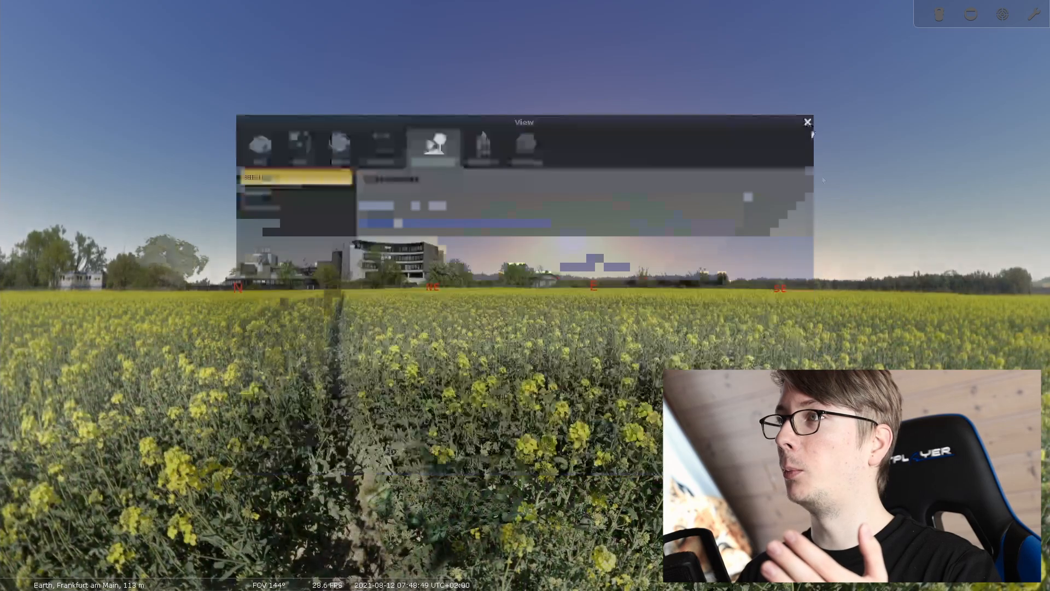
pyautogui.click(806, 122)
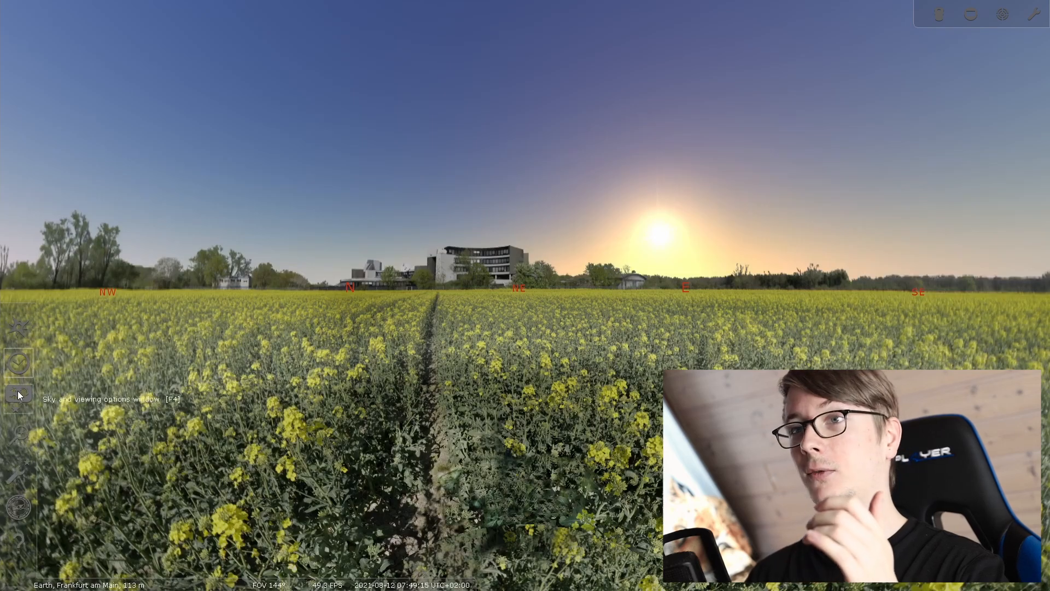
pyautogui.click(18, 394)
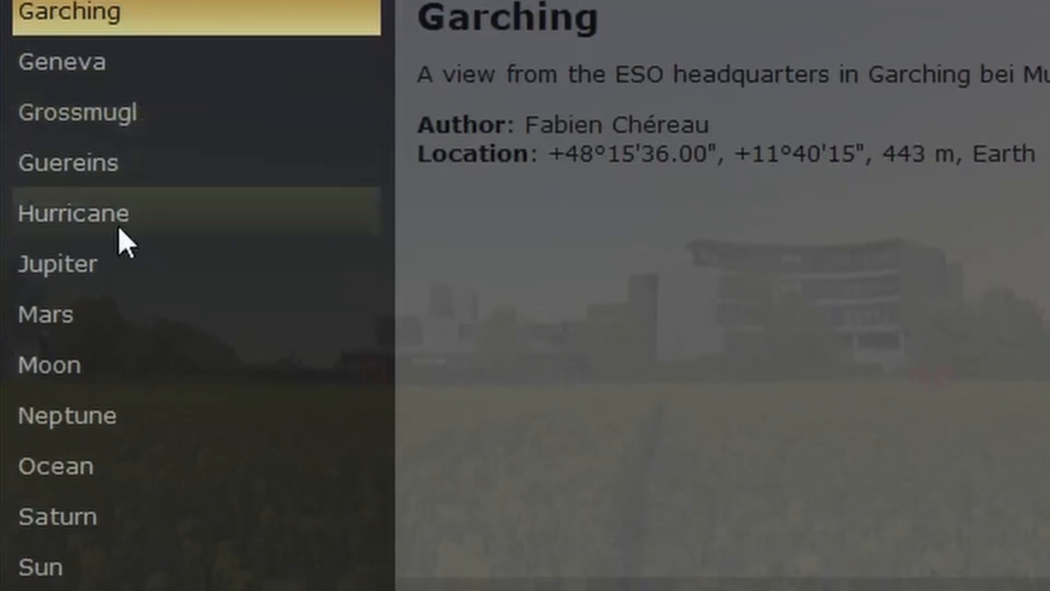
pyautogui.scroll(-3)
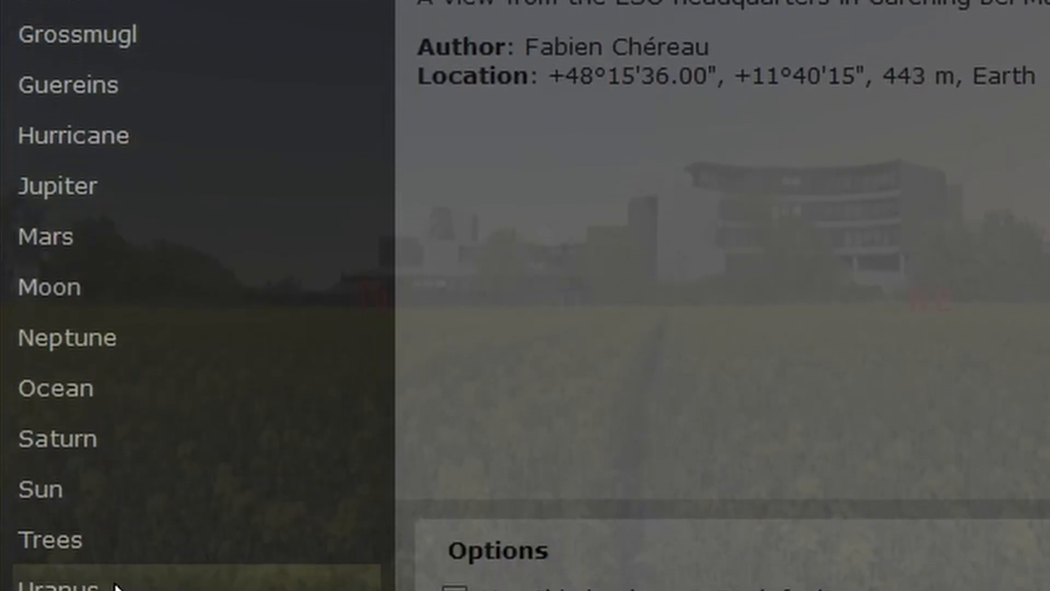
pyautogui.click(51, 539)
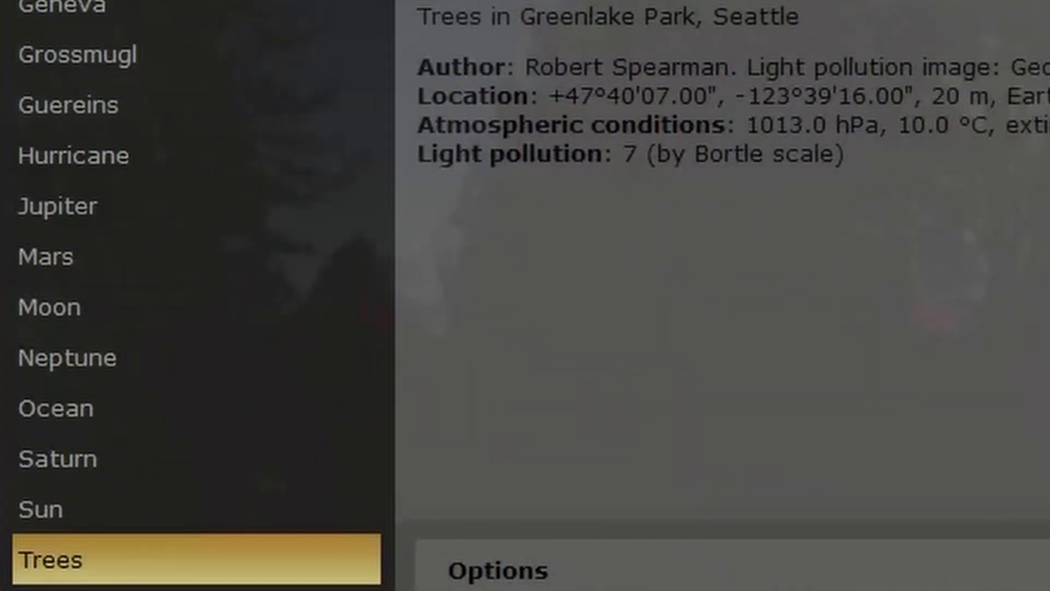